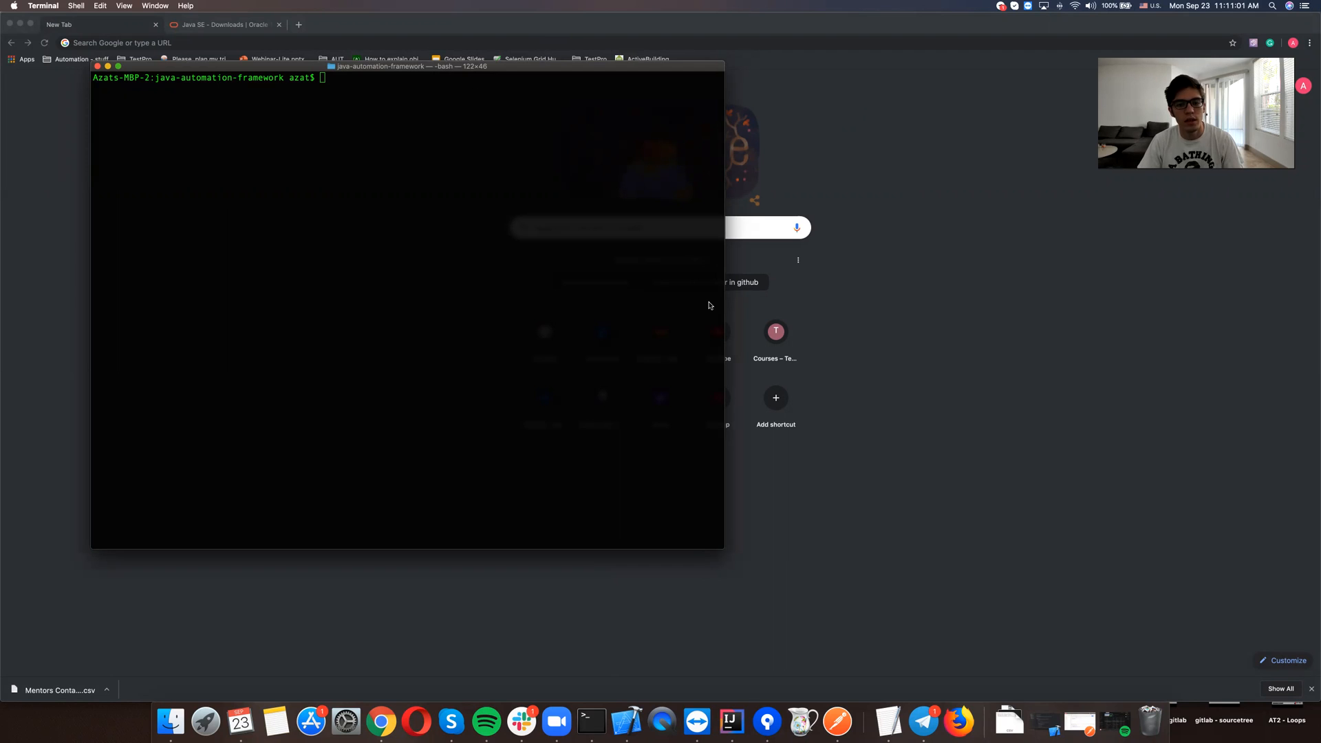
pyautogui.moveTo(472, 69)
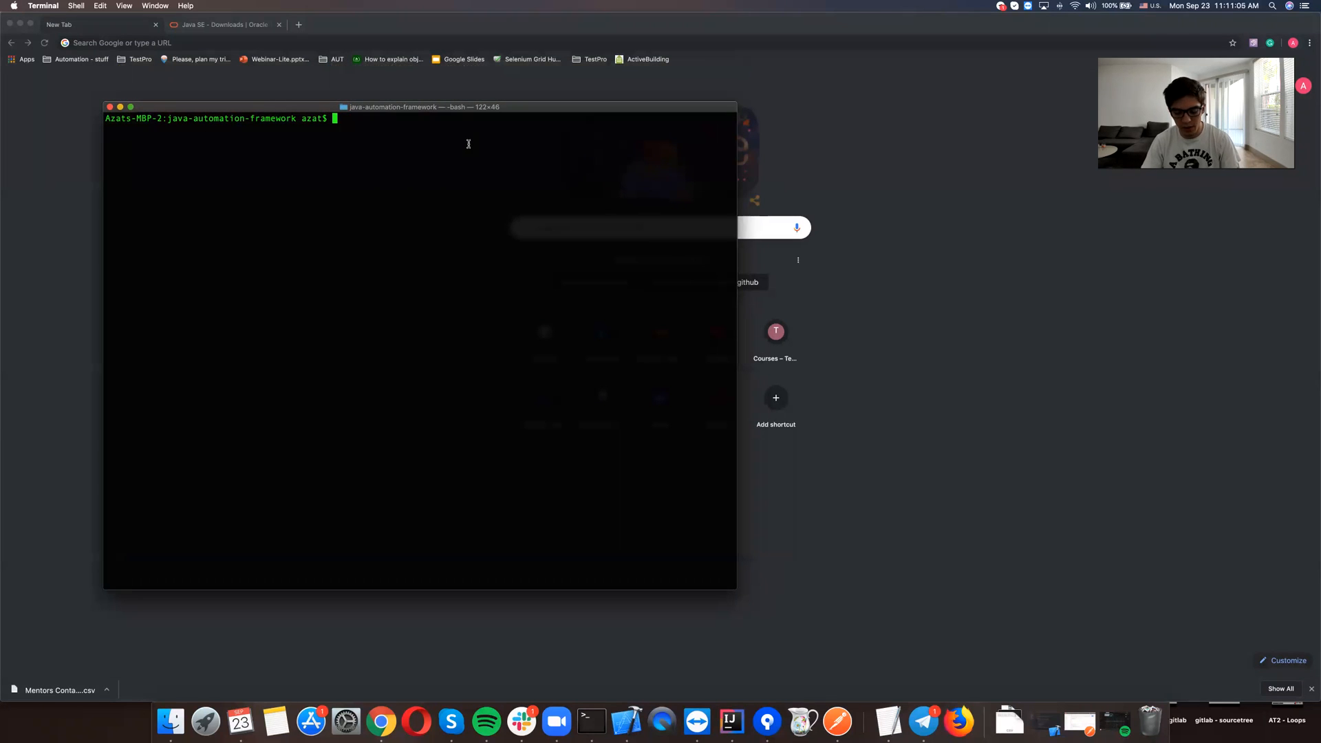
# Run 'java -version' in Terminal to see the currently installed Java.
pyautogui.write('java -versi')
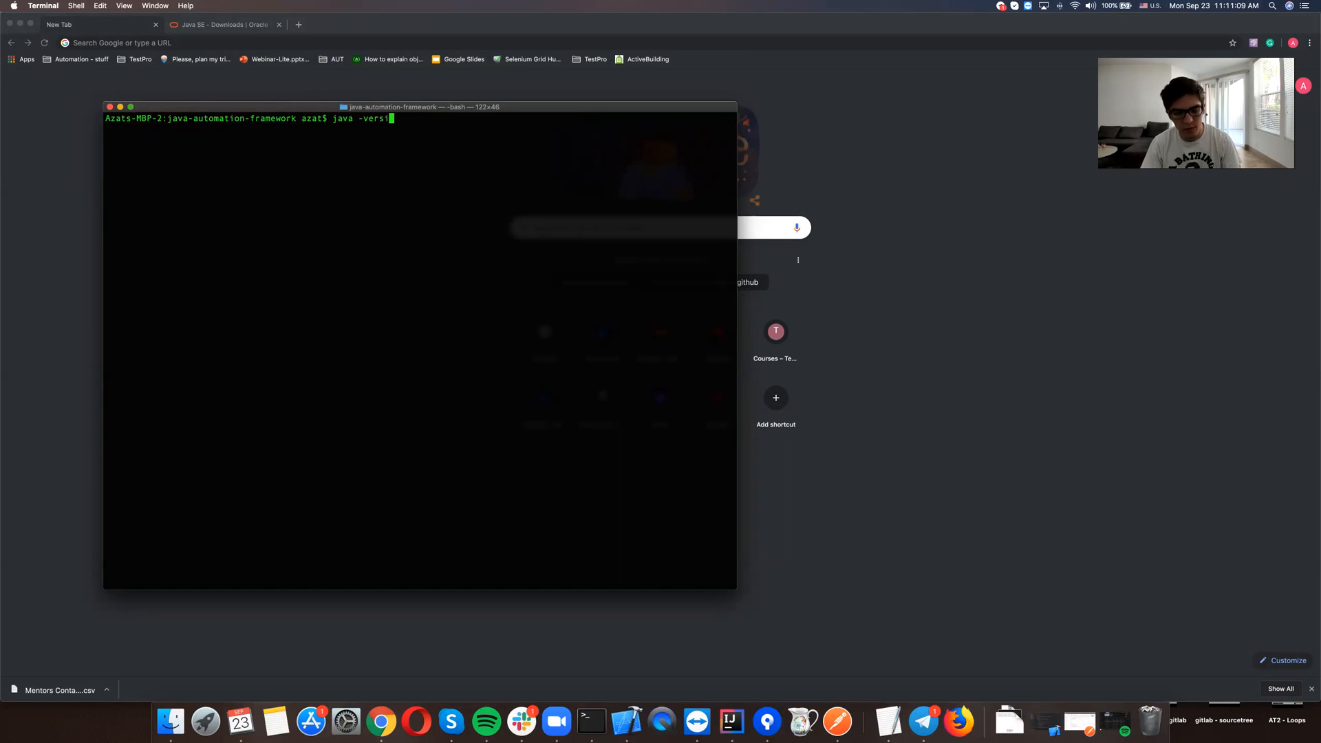
pyautogui.press('Return')
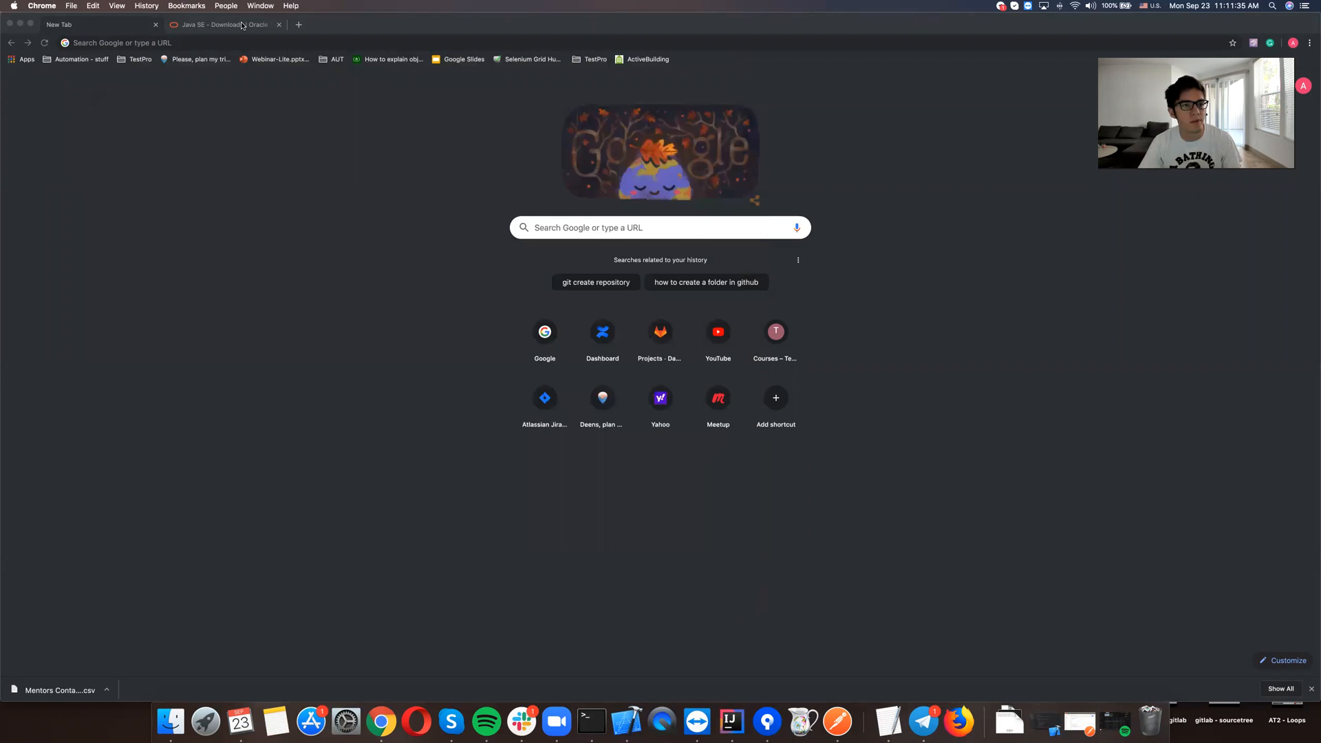
# Show the Oracle Java SE Downloads page listing Java SE 13, 12.0.2 and 11.0.4 LTS.
pyautogui.click(219, 25)
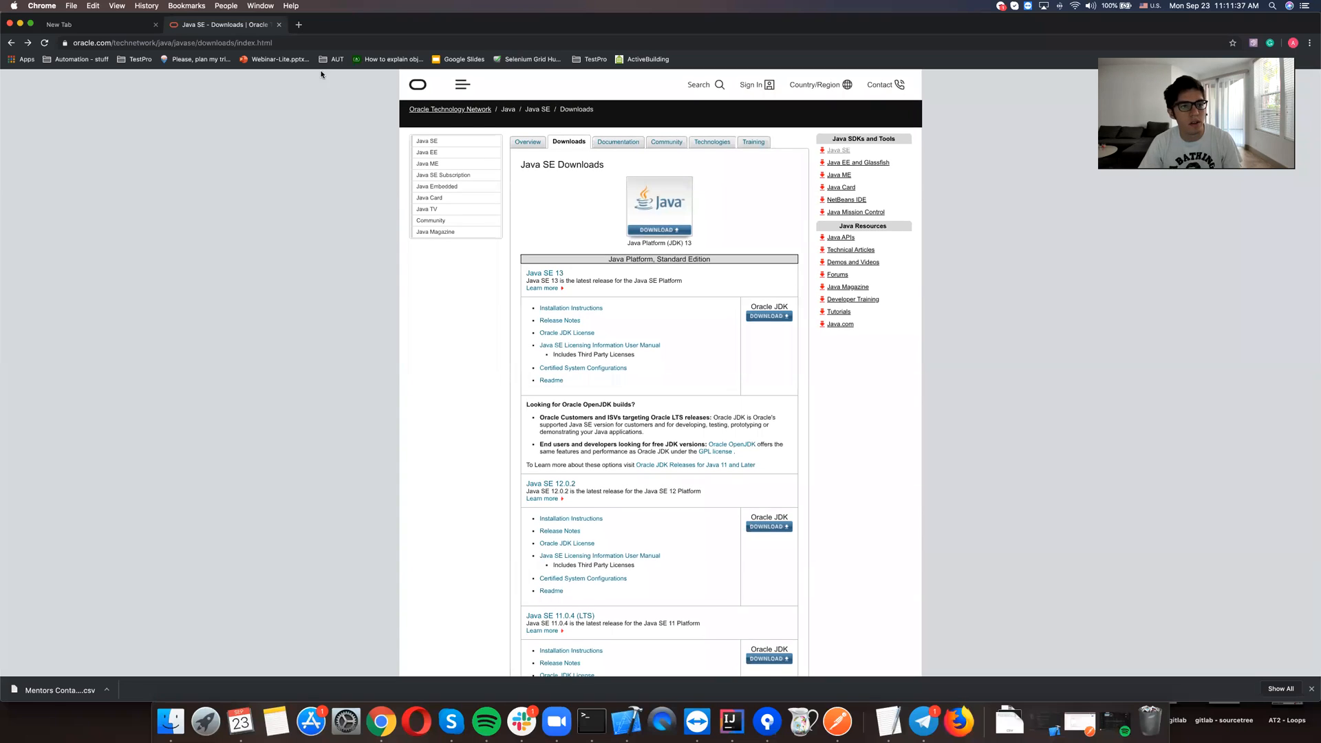
pyautogui.moveTo(708, 227)
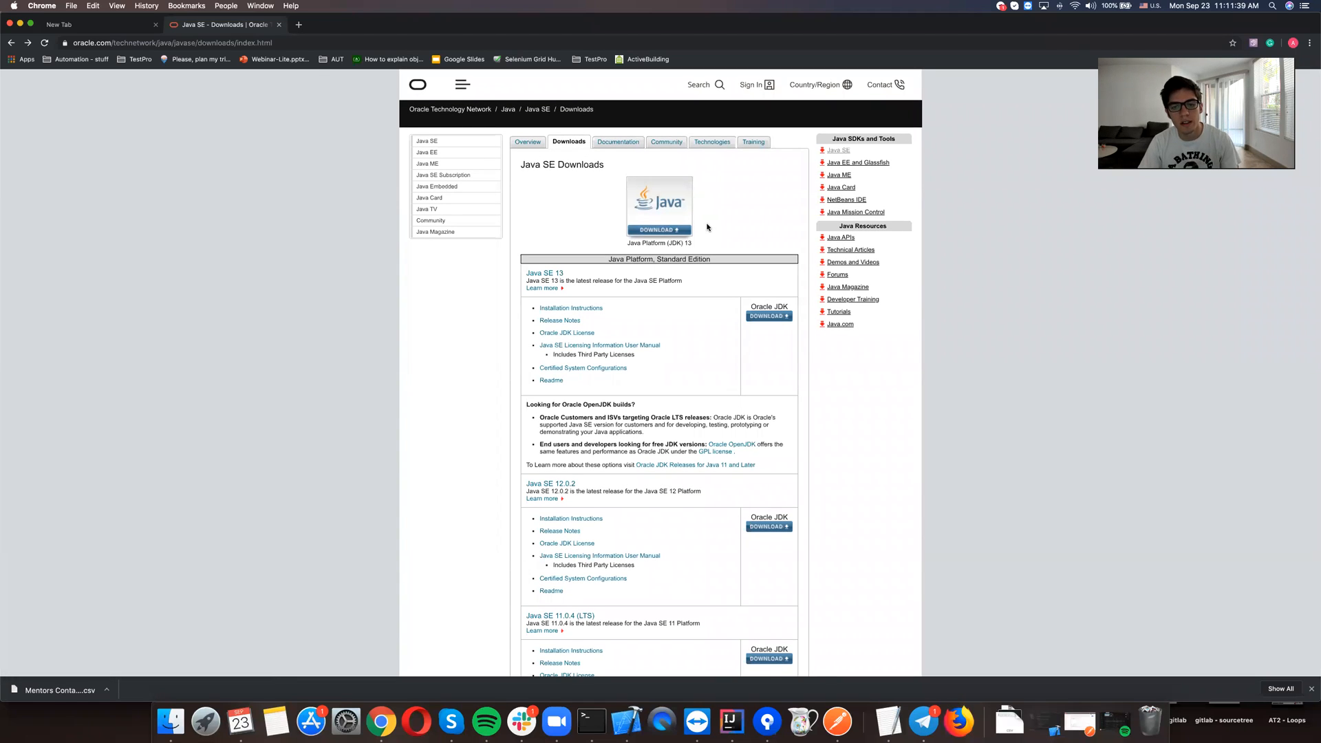
pyautogui.moveTo(761, 232)
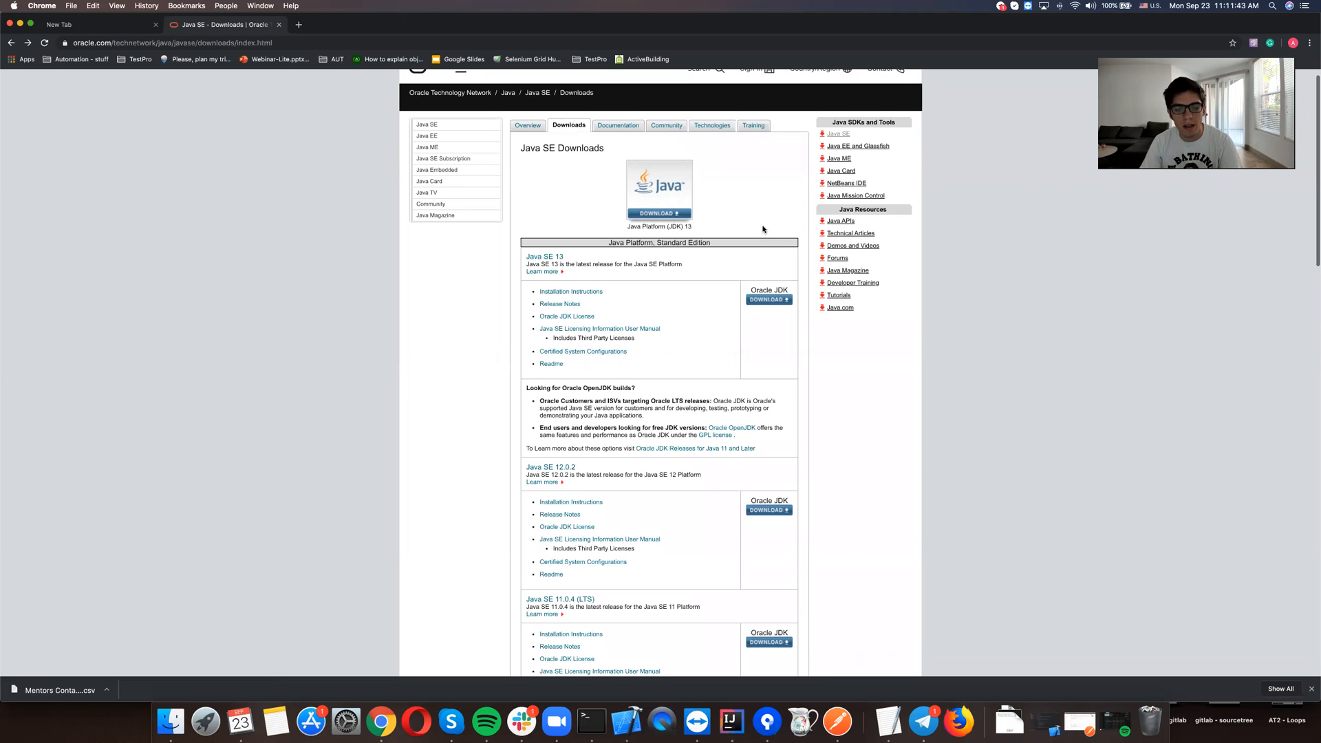
pyautogui.moveTo(775, 247)
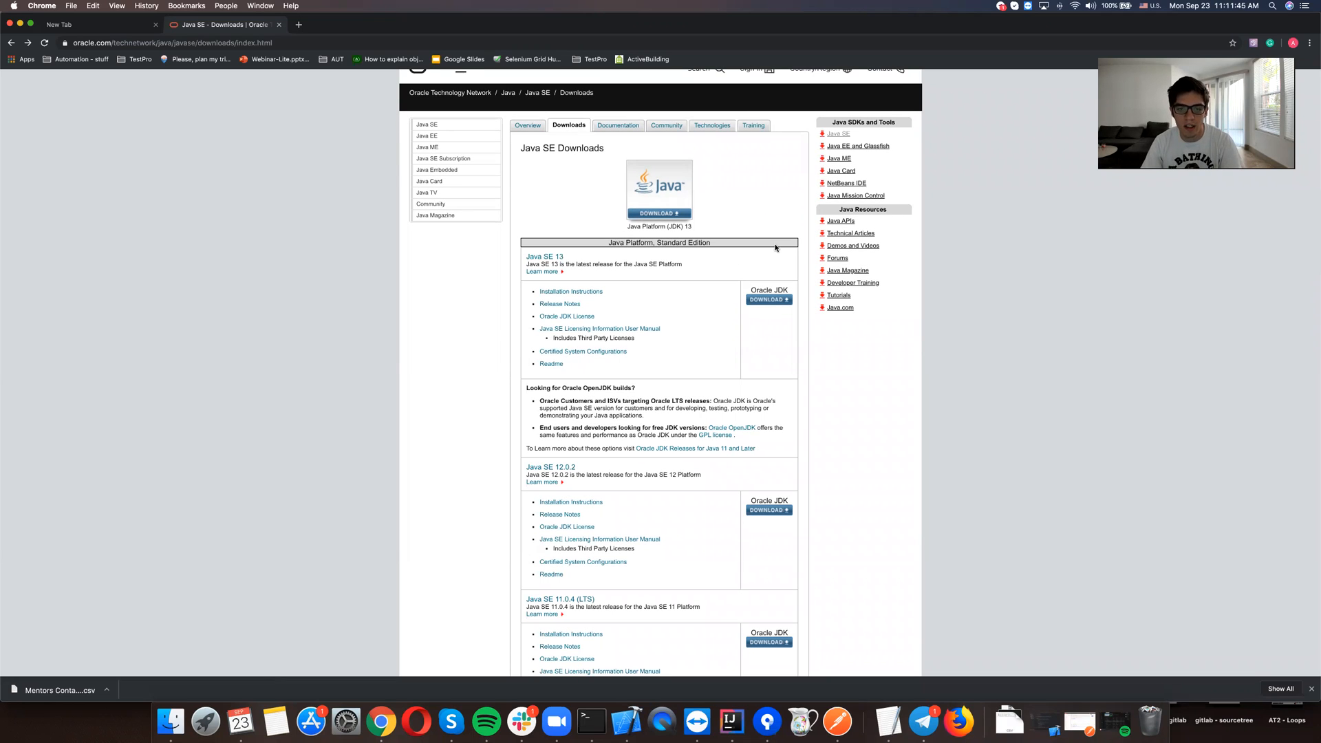
pyautogui.moveTo(782, 221)
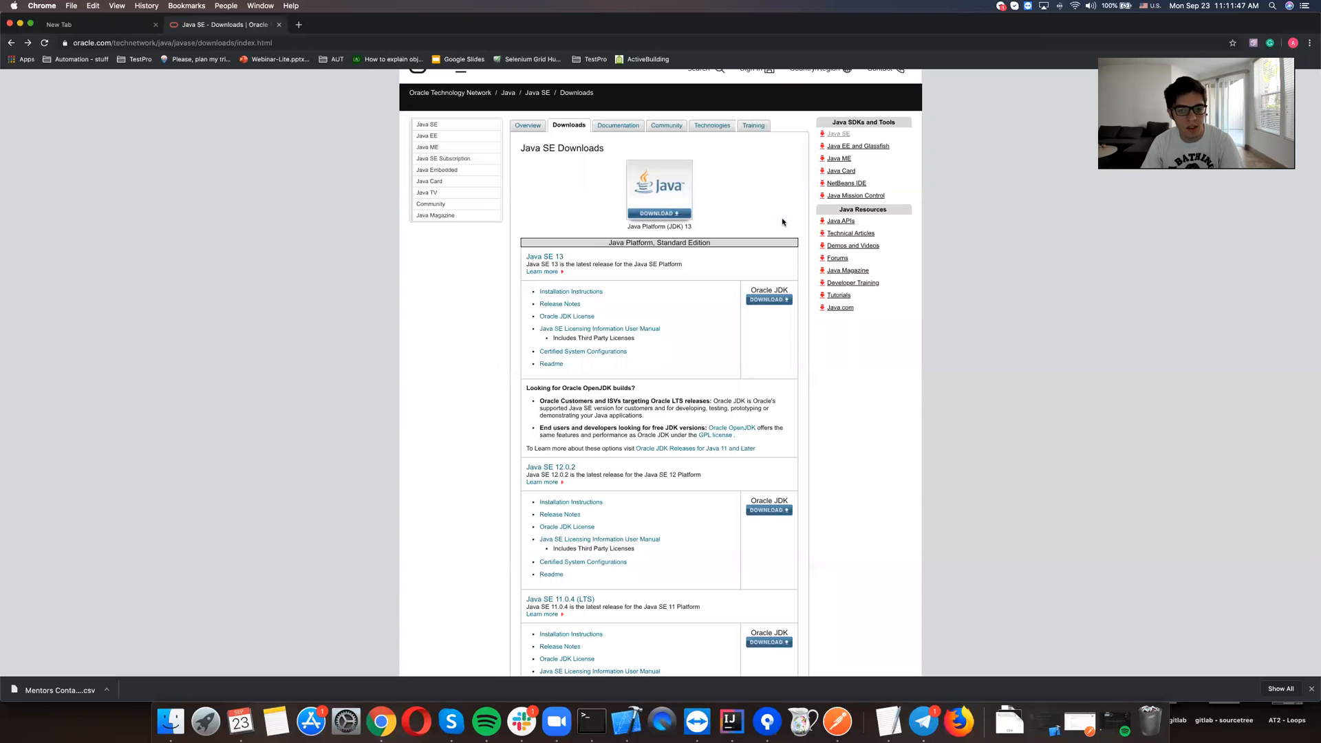
pyautogui.moveTo(727, 234)
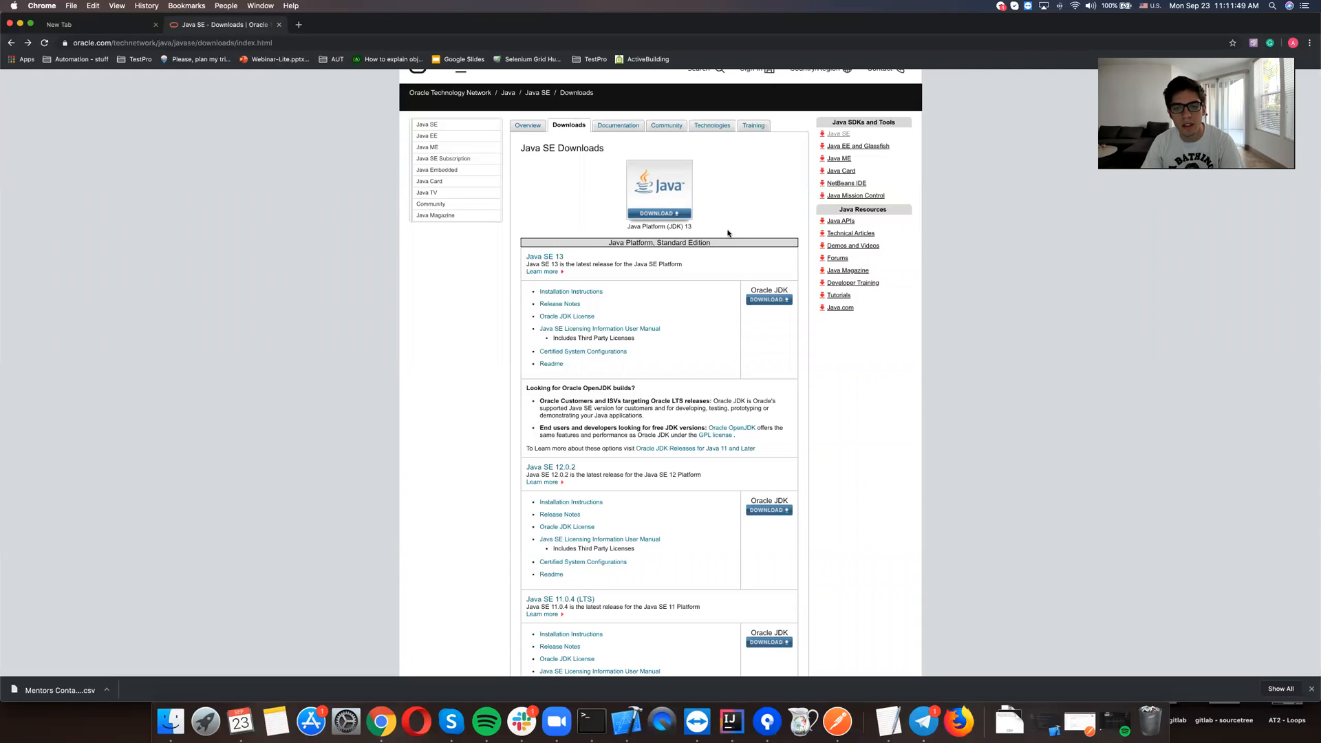
pyautogui.scroll(3)
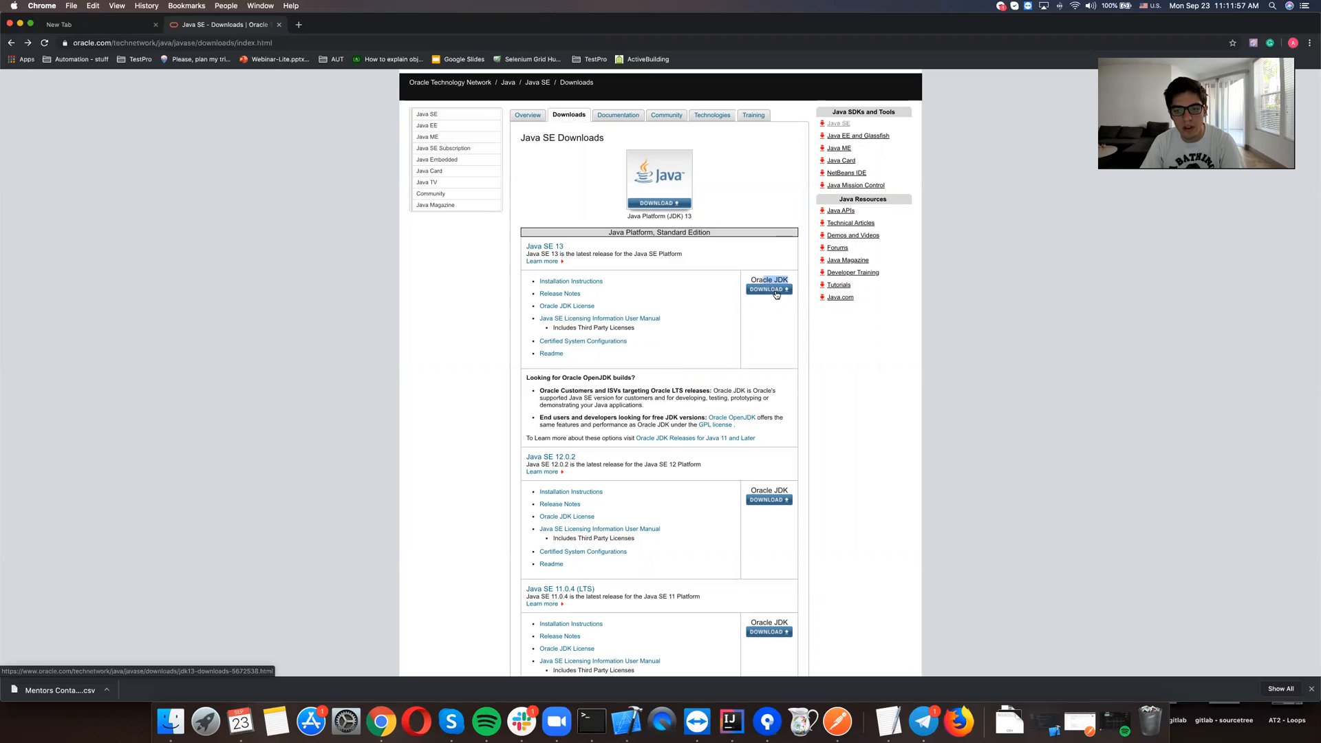
# Accept the JDK 13 license agreement and download jdk-13_osx-x64_bin.dmg for macOS.
pyautogui.click(768, 290)
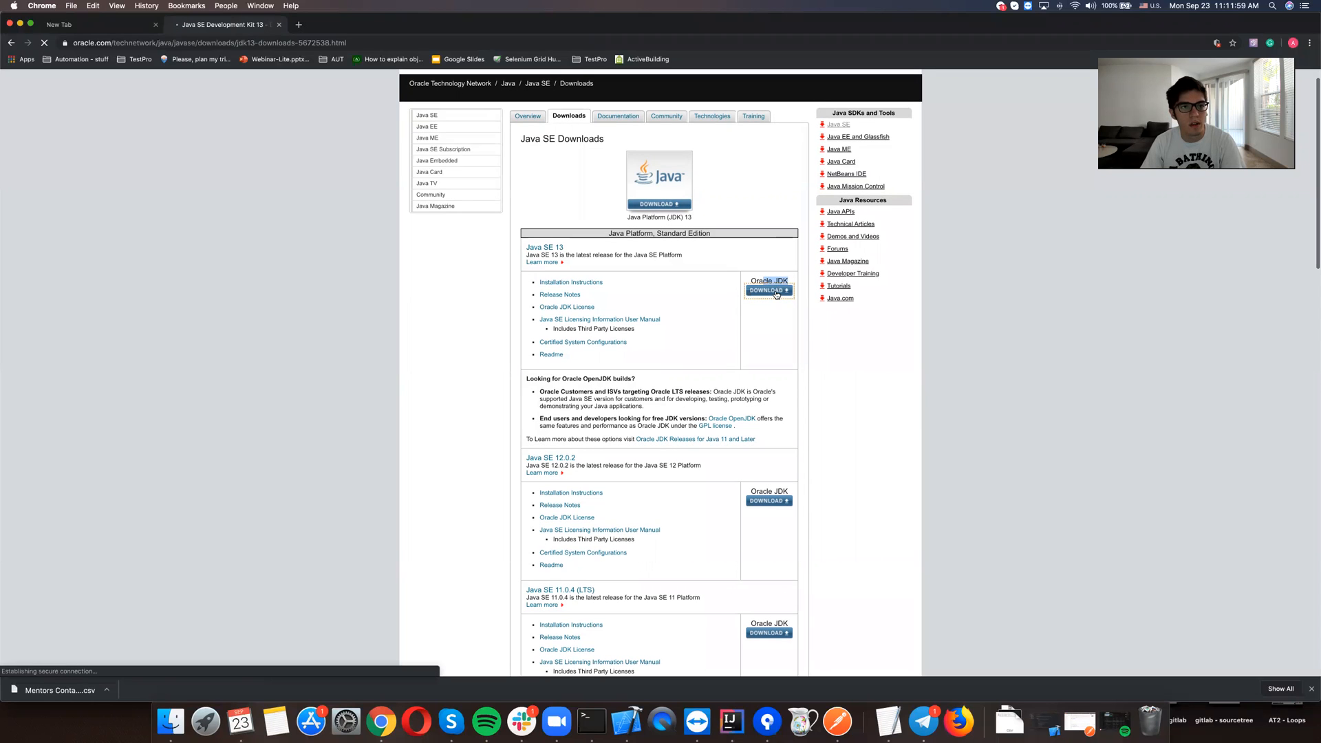
pyautogui.click(768, 290)
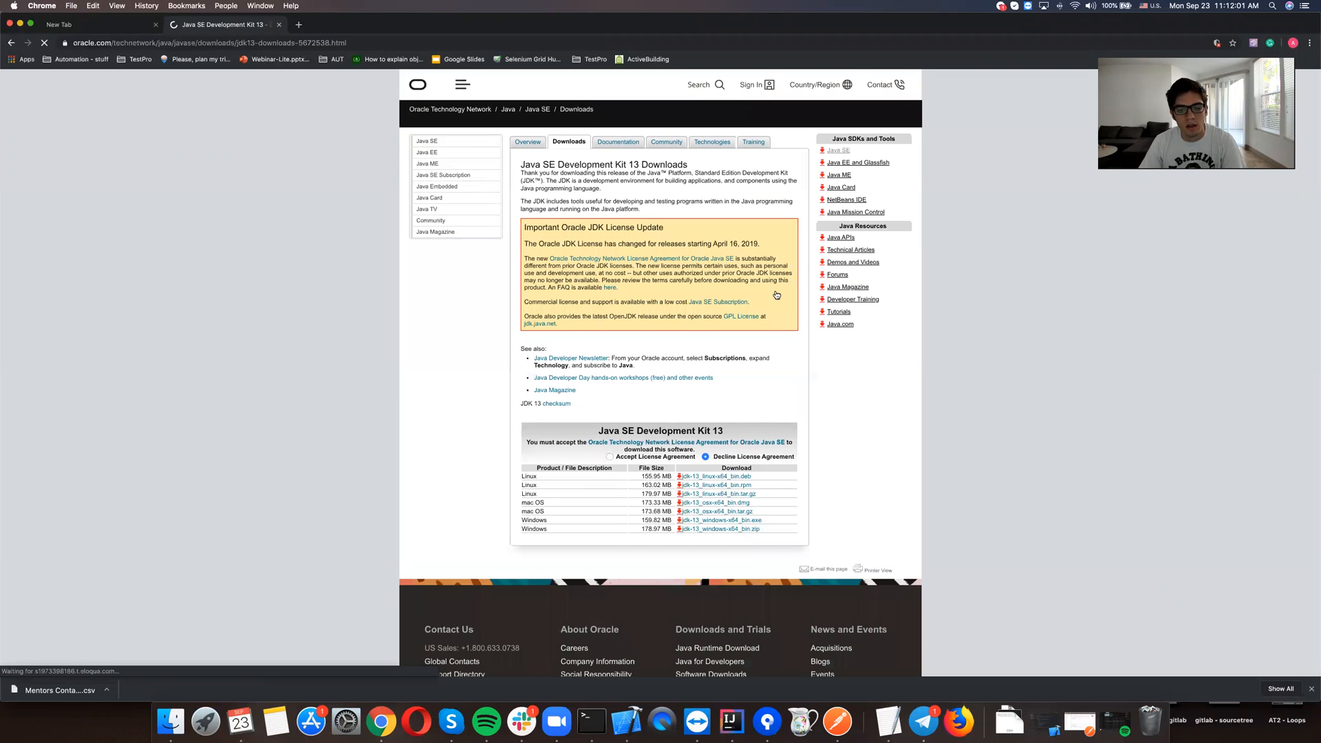
pyautogui.scroll(3)
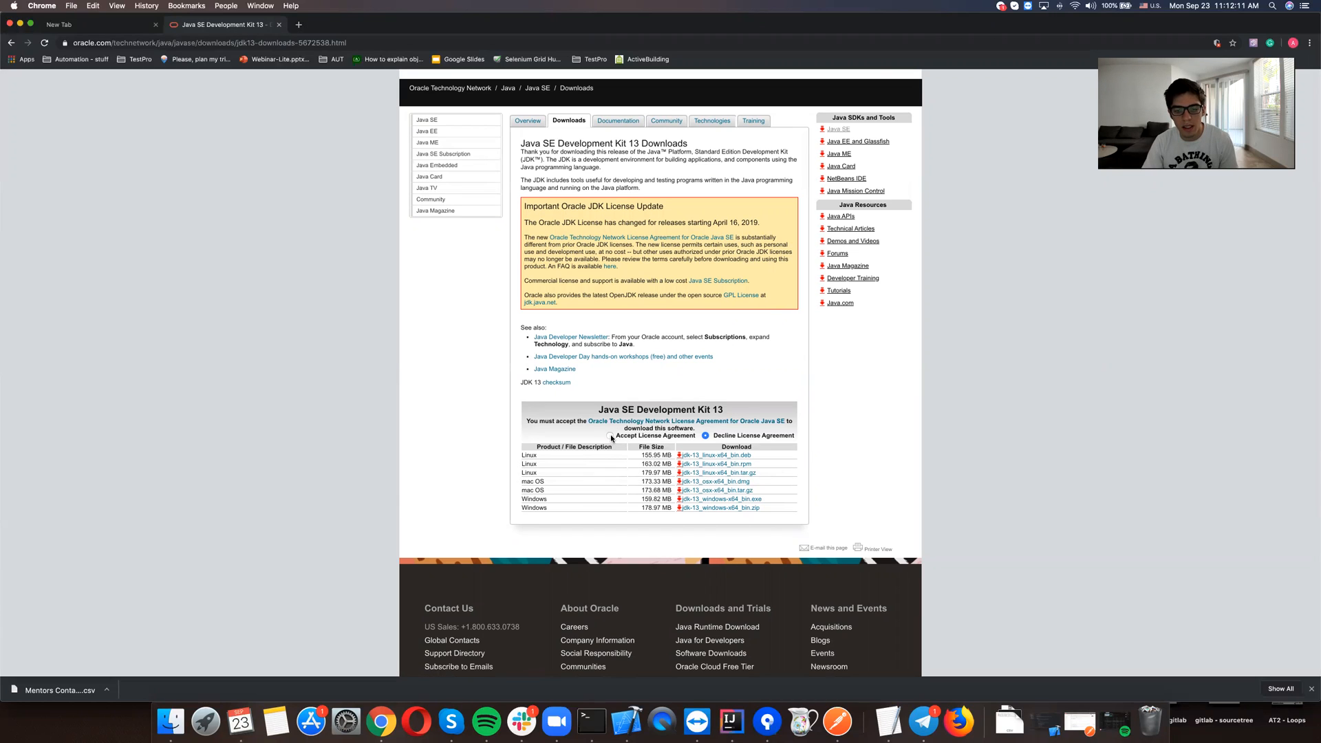
pyautogui.click(614, 437)
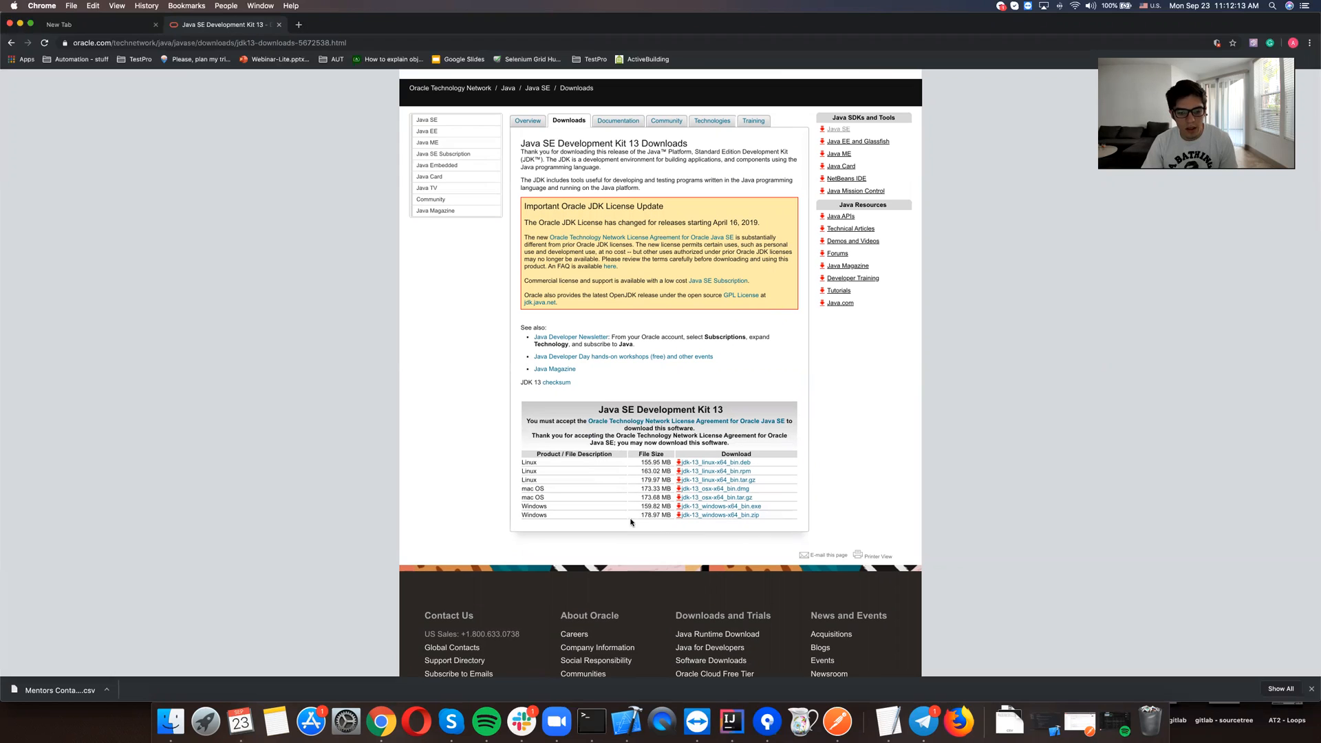
pyautogui.moveTo(715, 497)
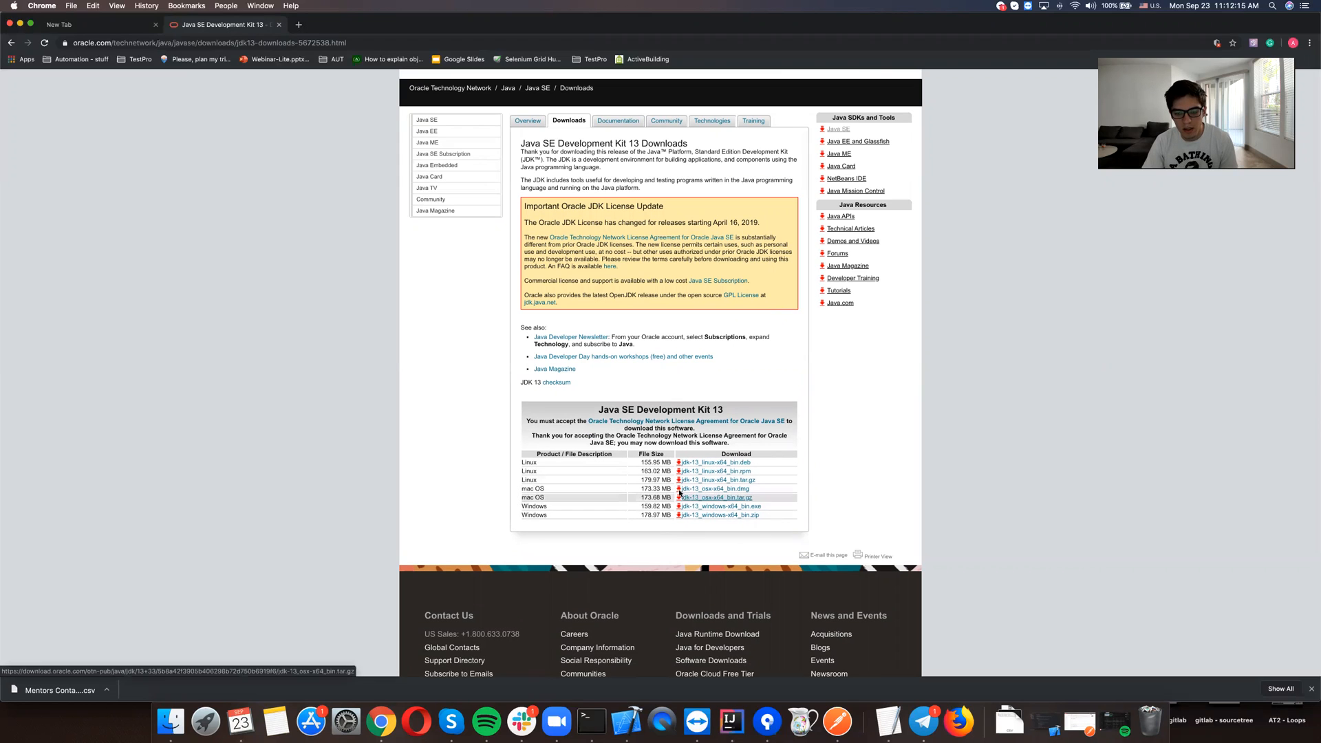
pyautogui.moveTo(716, 489)
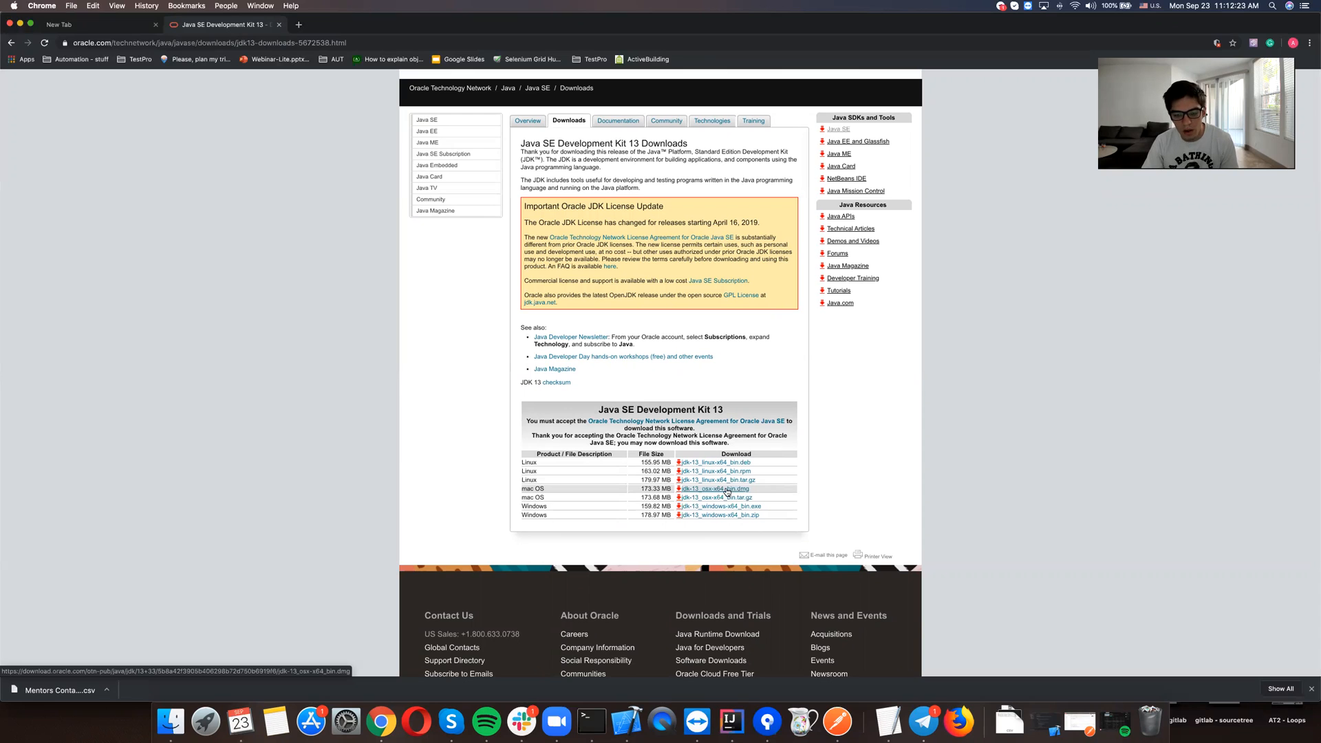
pyautogui.moveTo(702, 515)
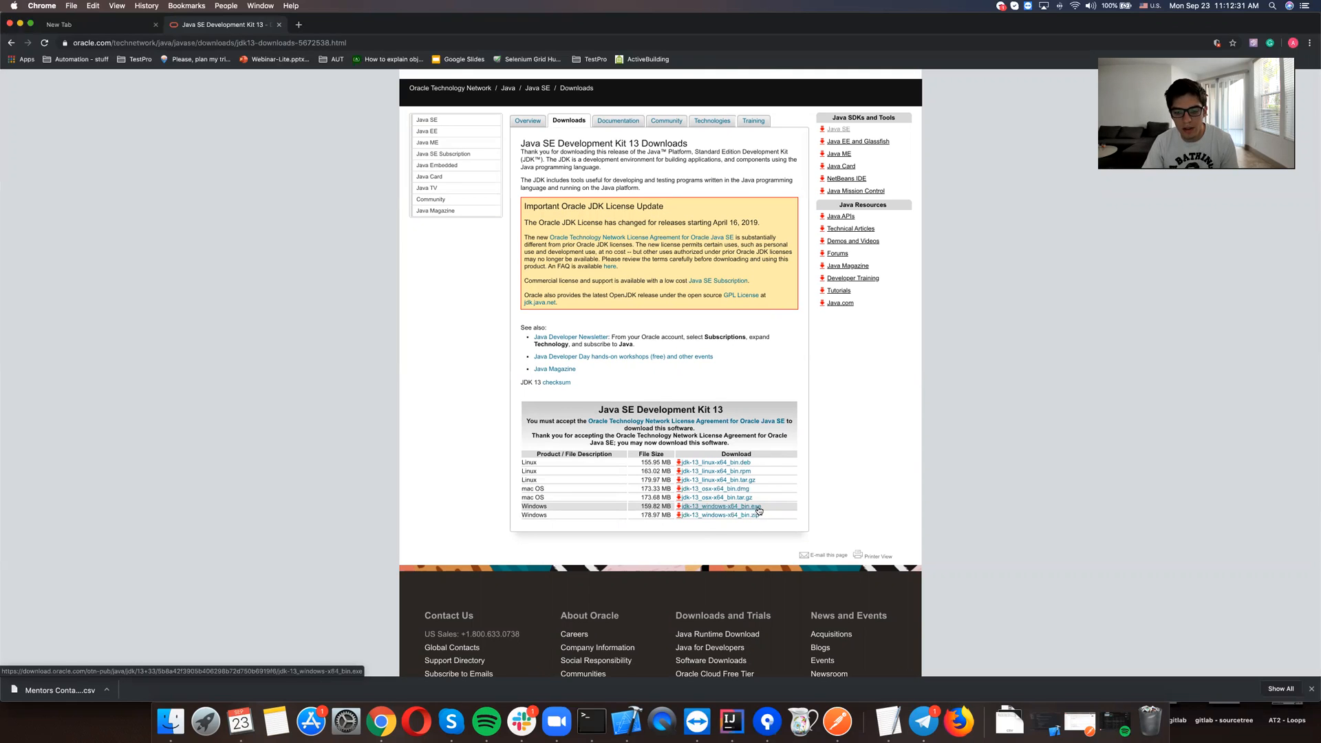
pyautogui.moveTo(714, 488)
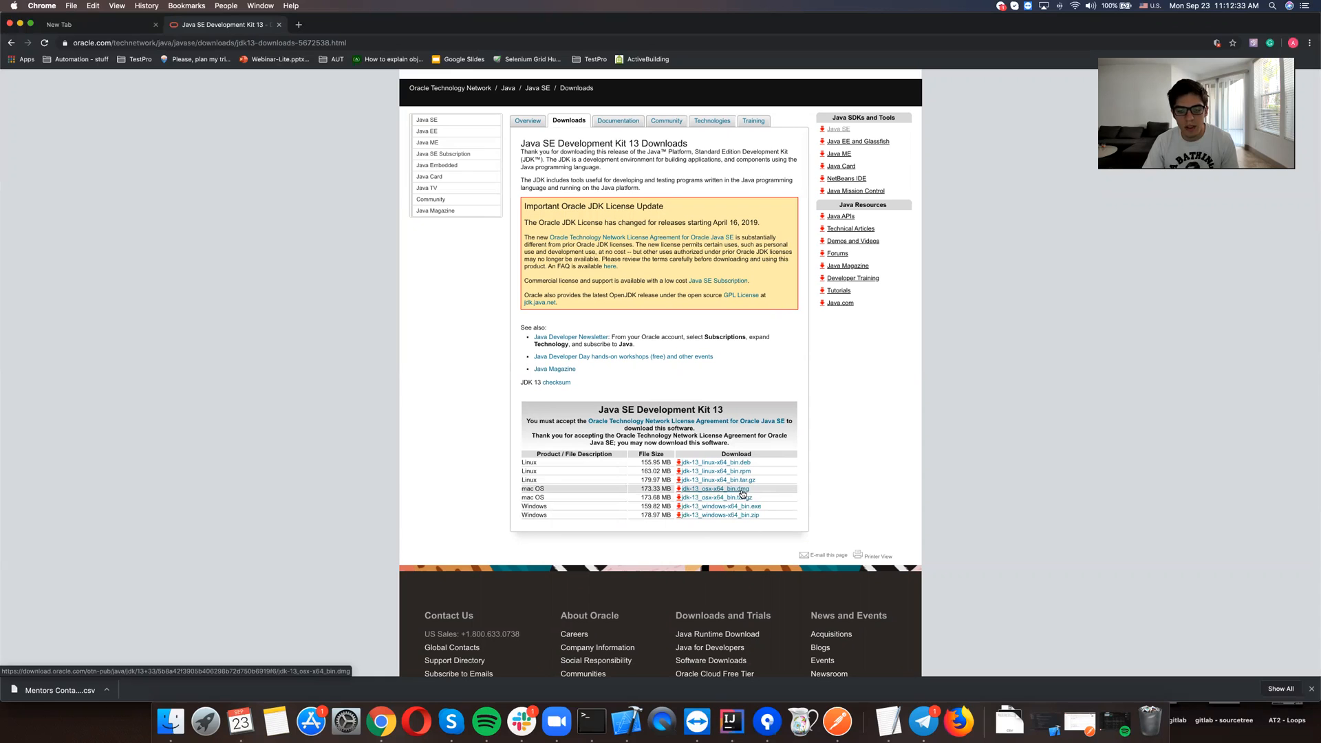
pyautogui.click(714, 489)
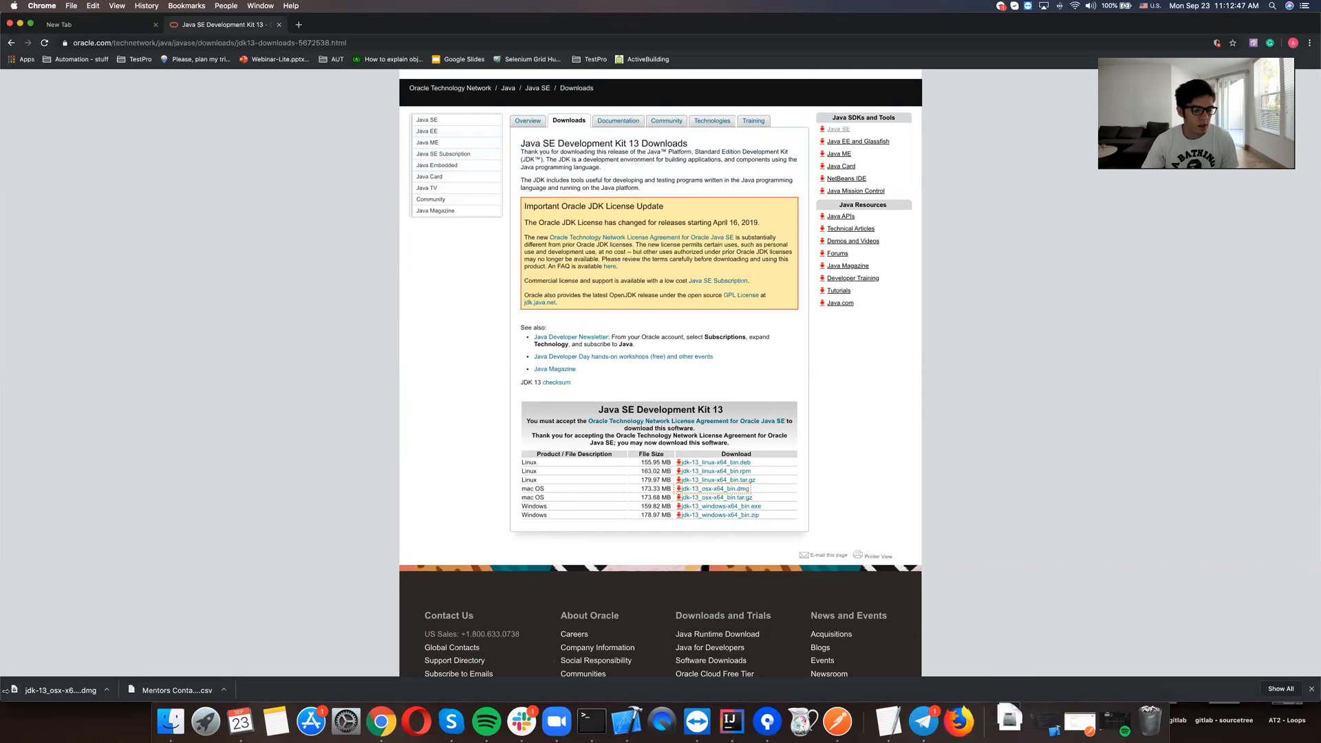
# Mount the downloaded JDK 13 disk image and launch its JDK 13.pkg installer.
pyautogui.click(711, 489)
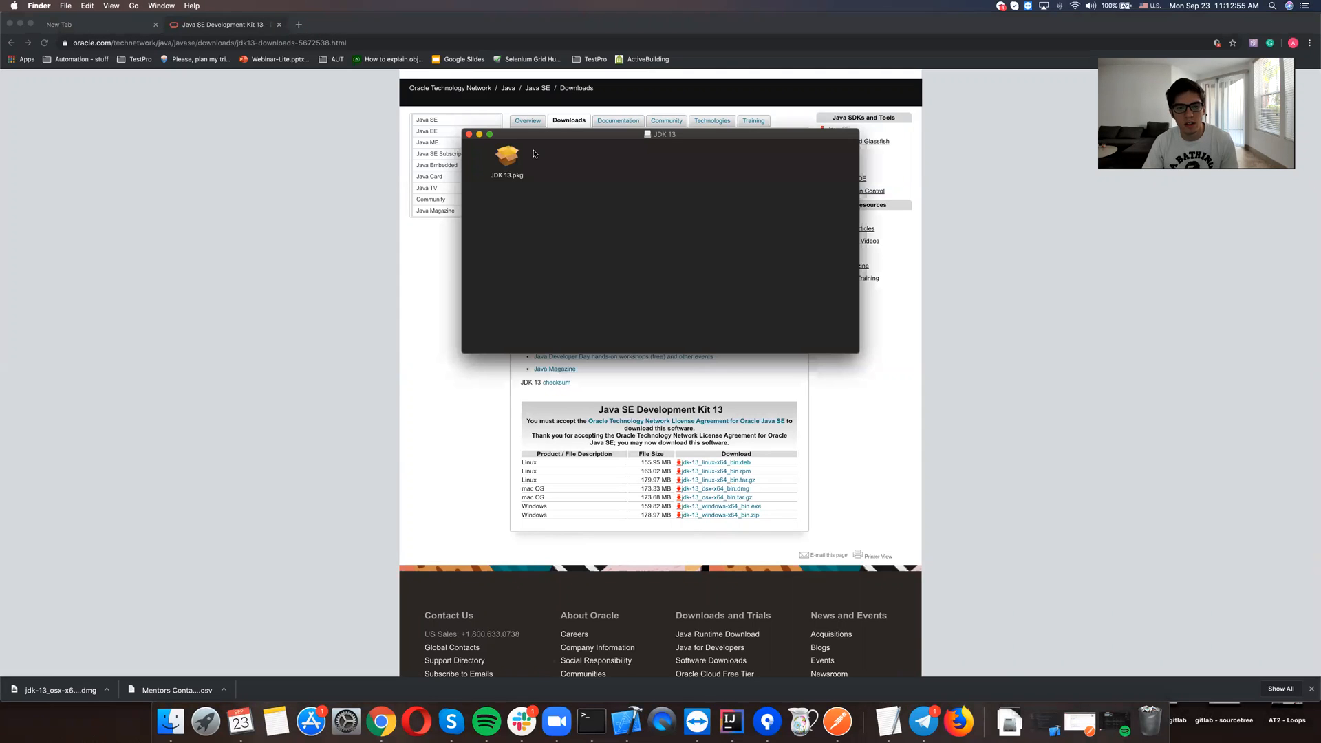
pyautogui.click(506, 158)
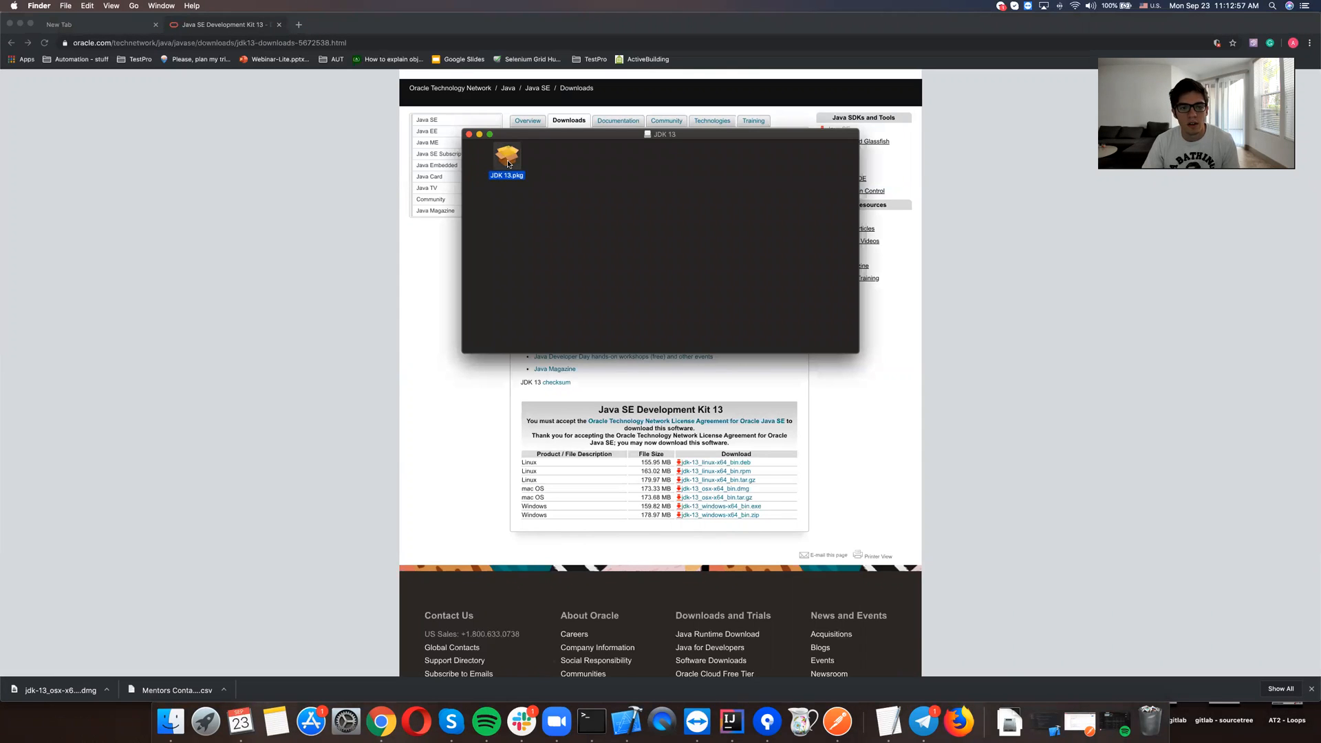
pyautogui.doubleClick(507, 158)
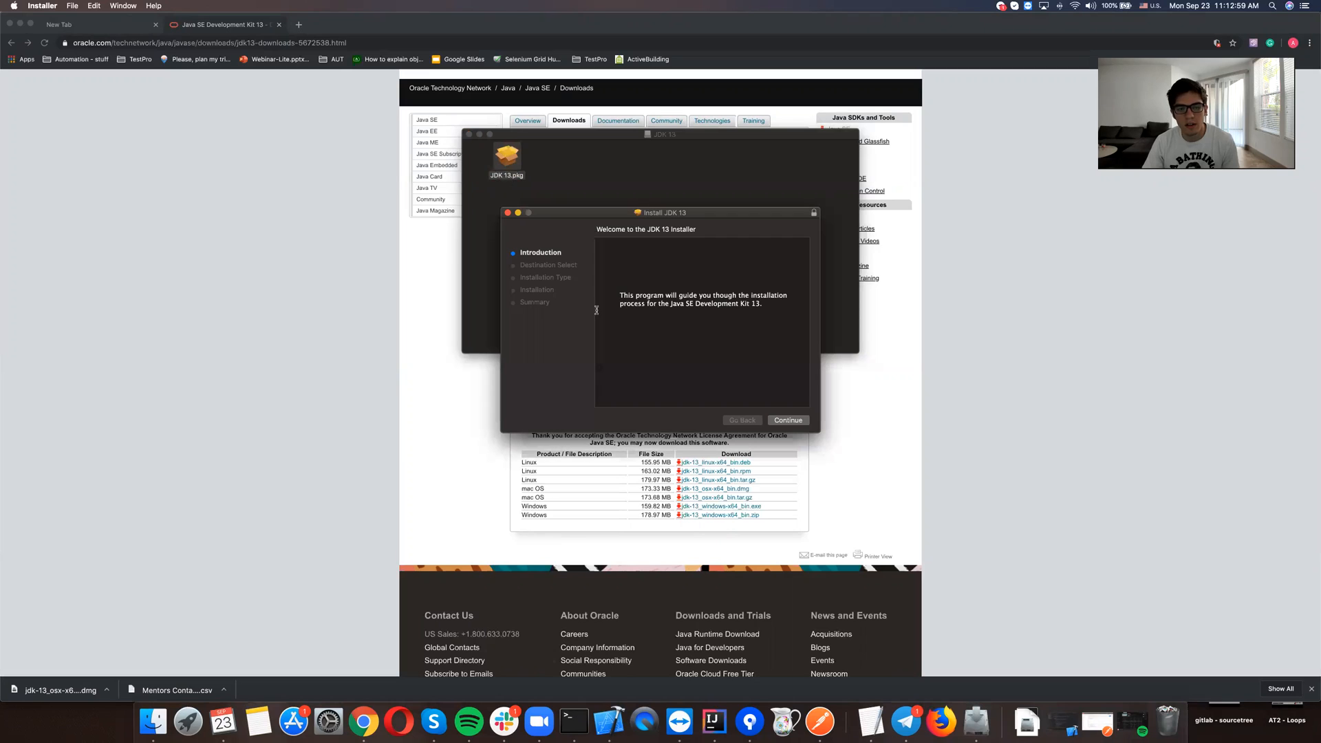
# Start the standard JDK 13 installation, authorizing it with the admin password.
pyautogui.click(787, 420)
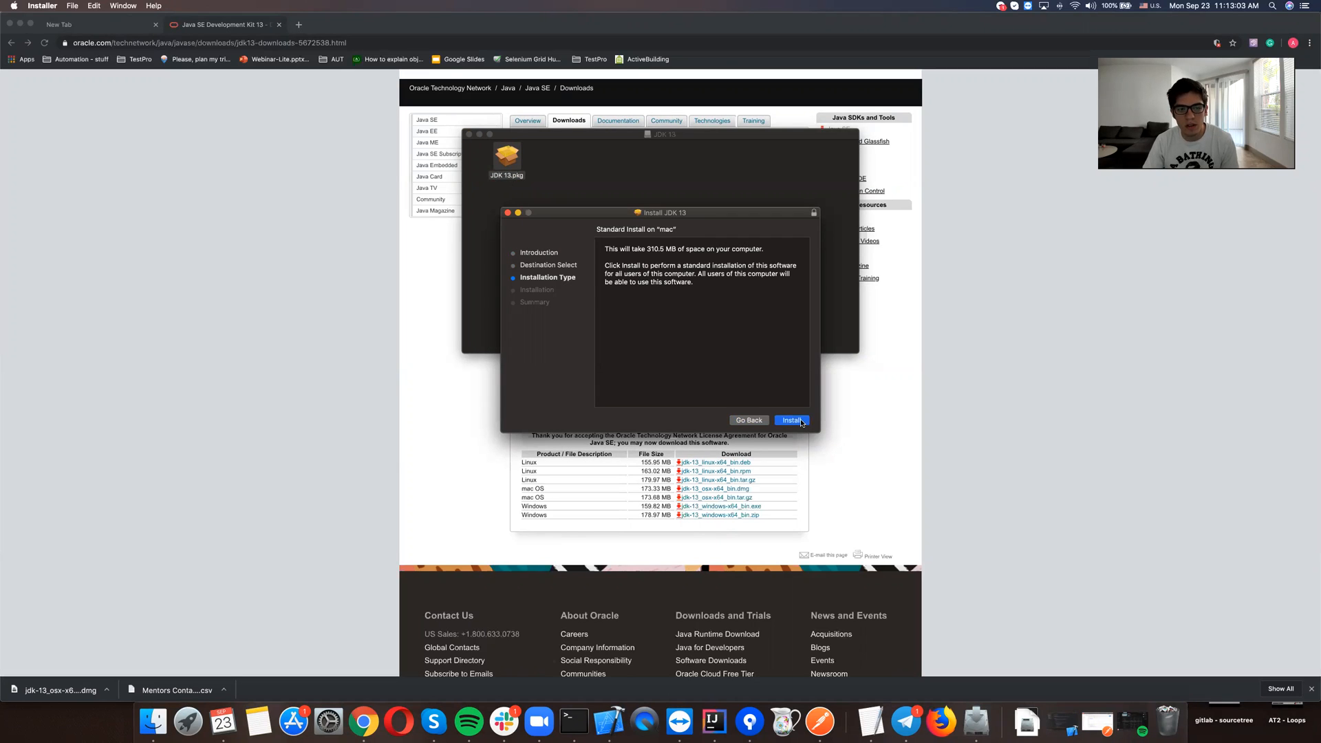
pyautogui.click(792, 420)
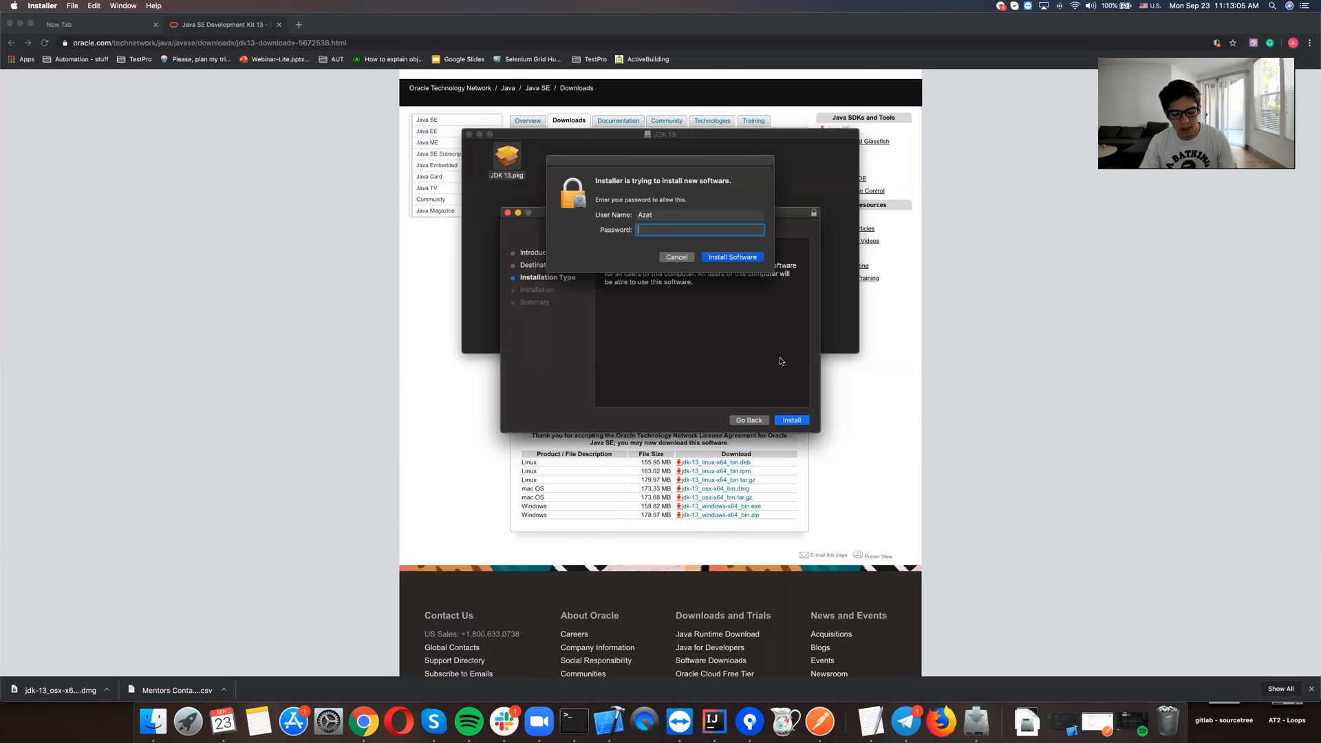
pyautogui.write('password')
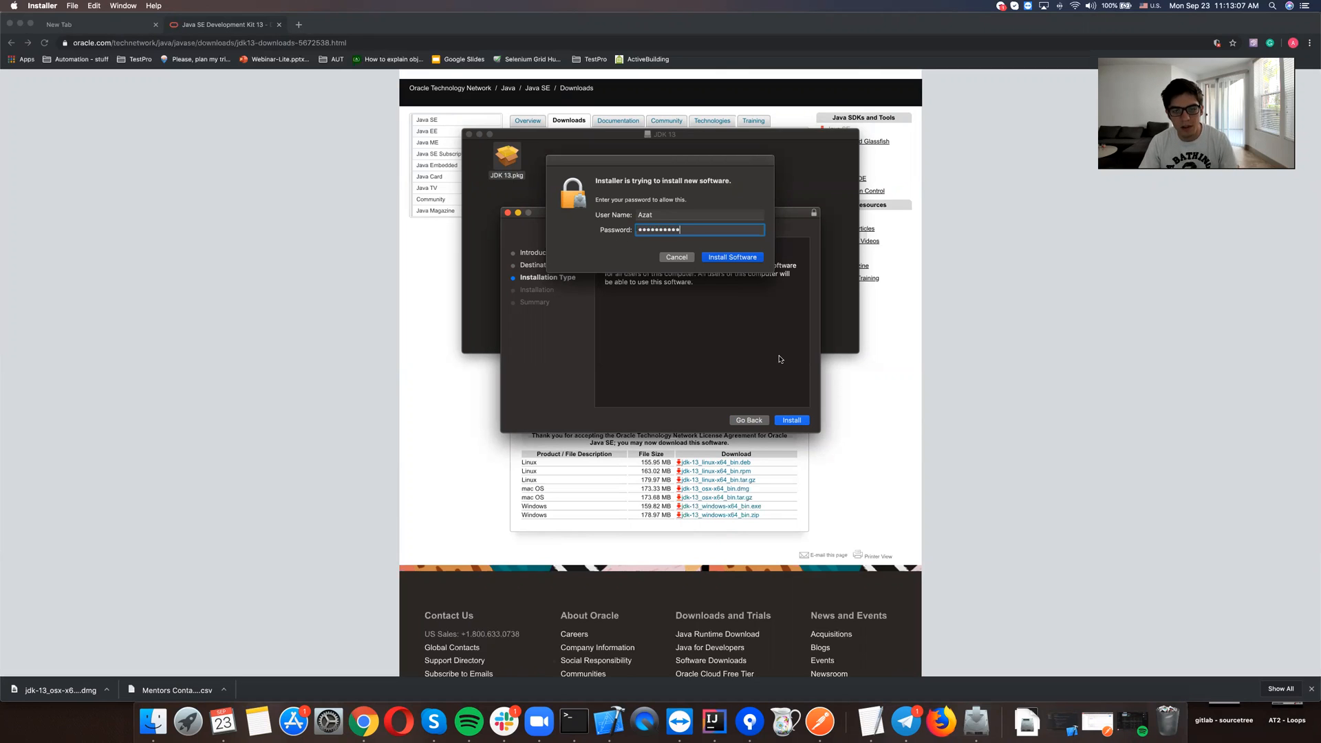
pyautogui.click(731, 257)
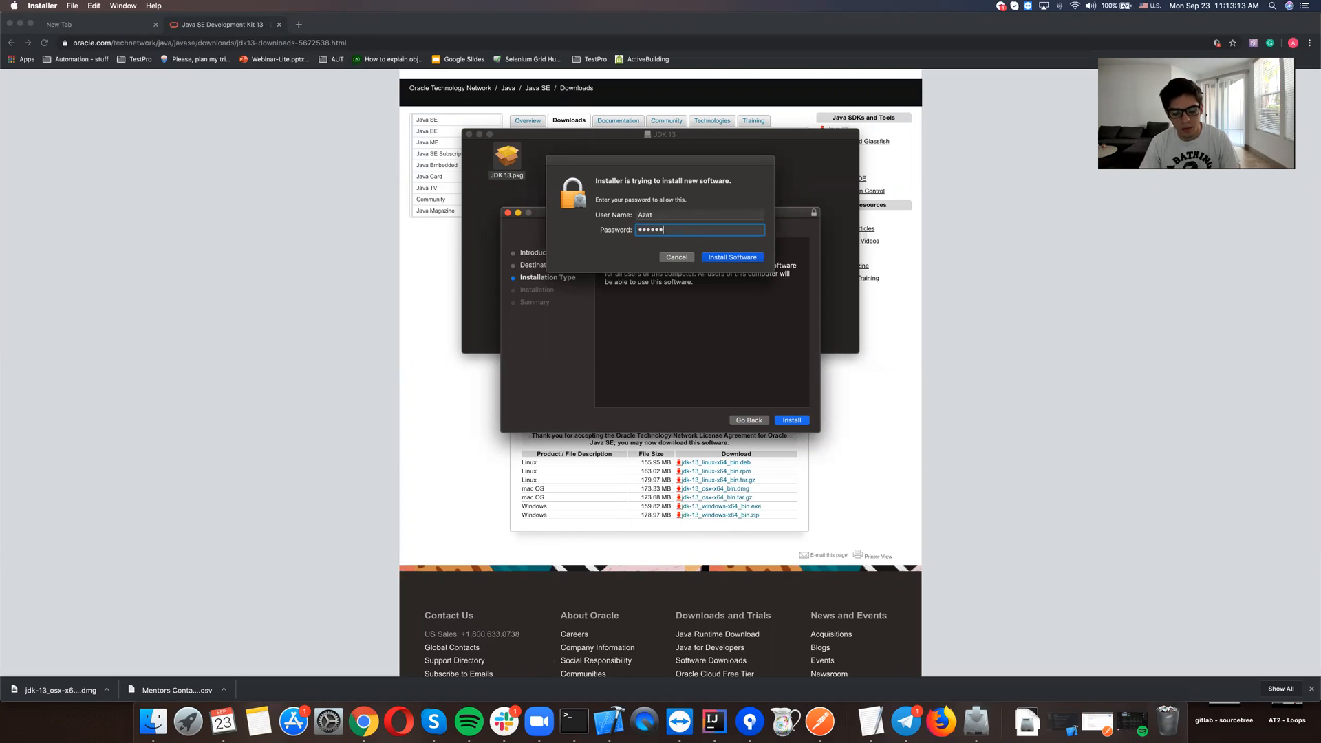
pyautogui.click(729, 257)
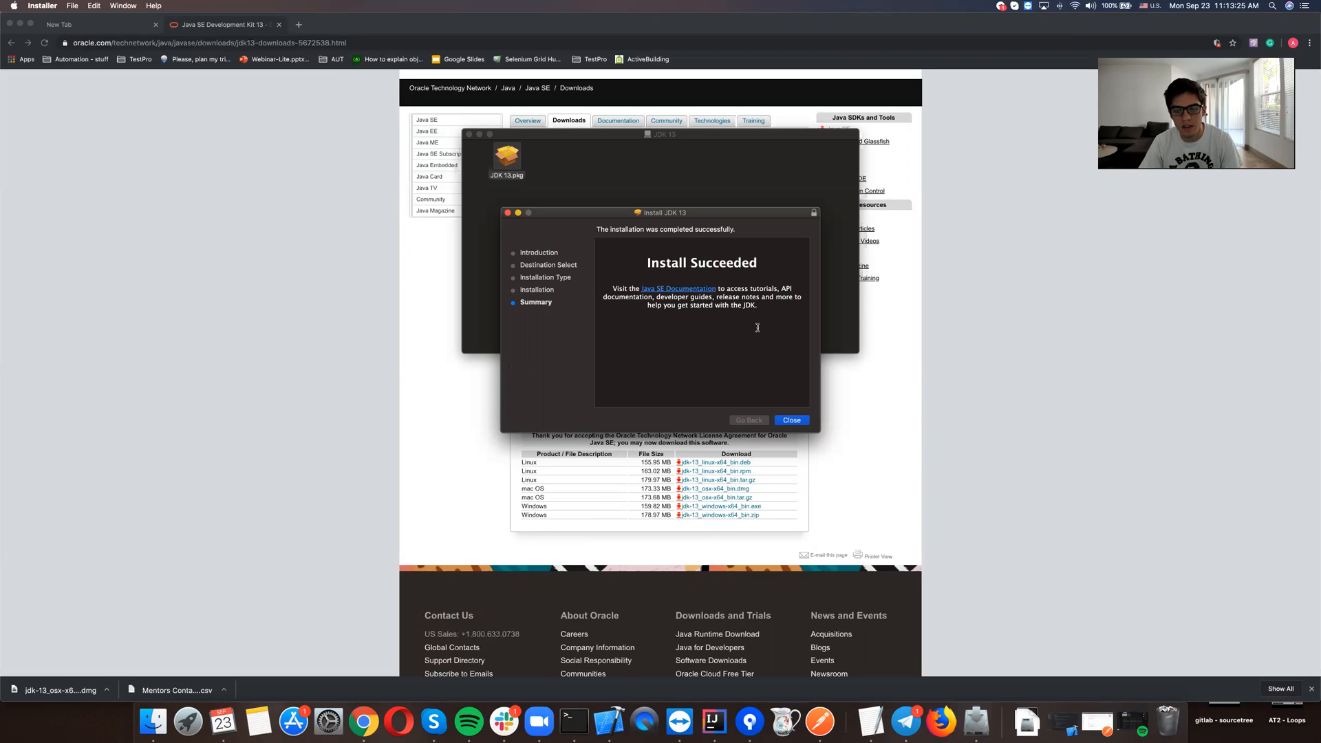
# Close the installer after success and answer the prompt about the installer file.
pyautogui.click(790, 420)
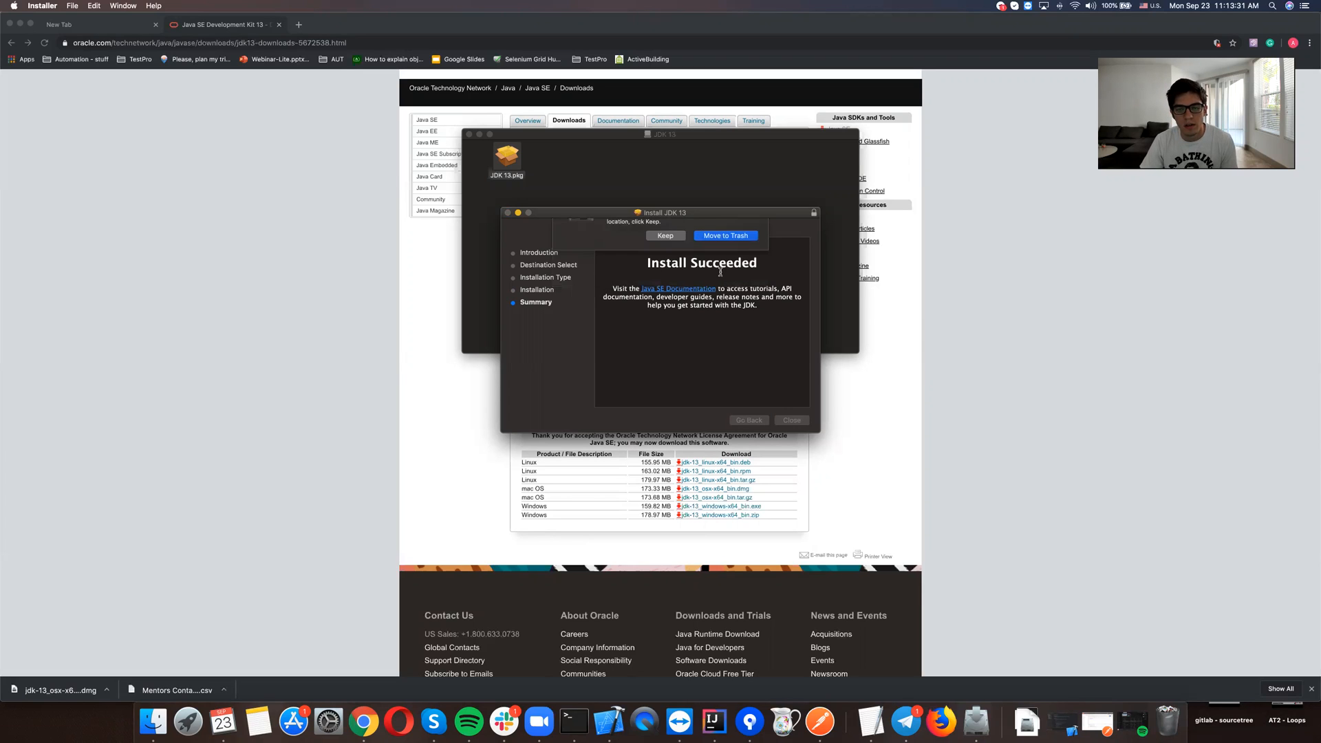
pyautogui.click(790, 420)
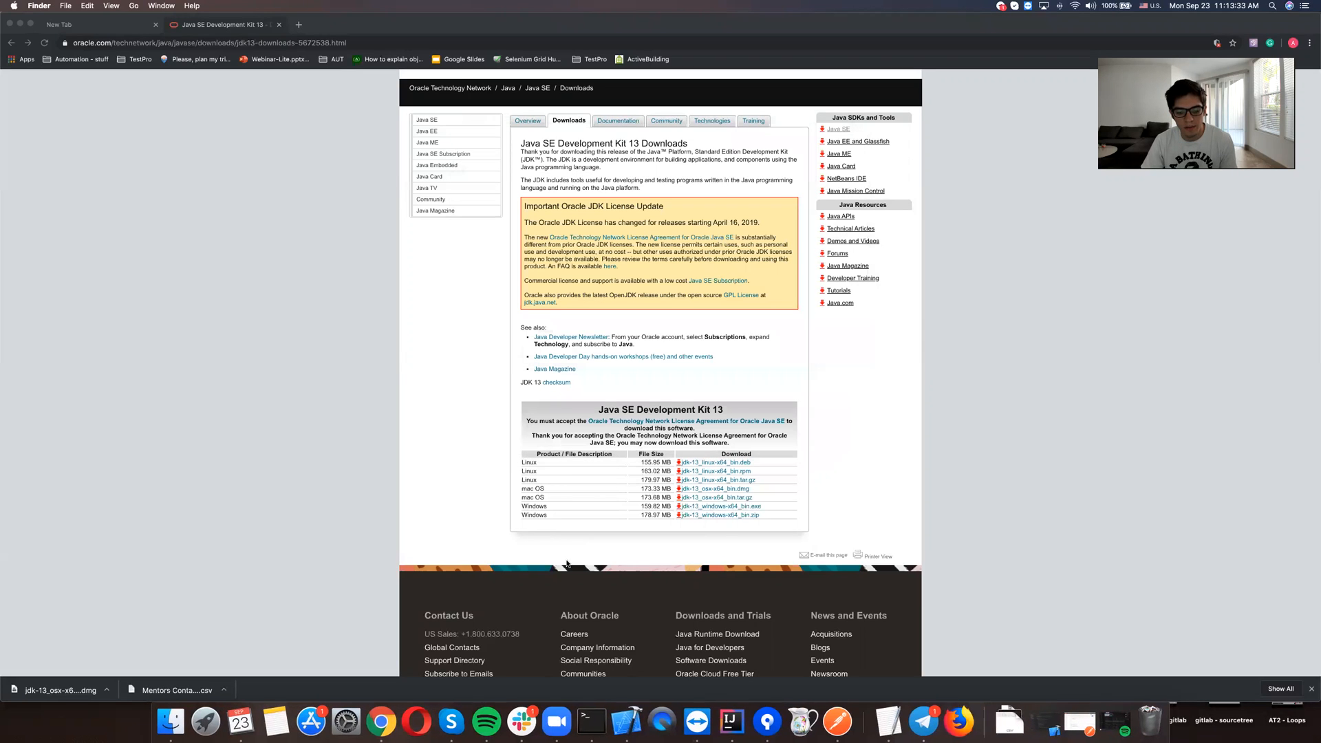
# Open a fresh Terminal window and run 'java -version', now reporting Java 13 (build 13+33).
pyautogui.rightClick(591, 721)
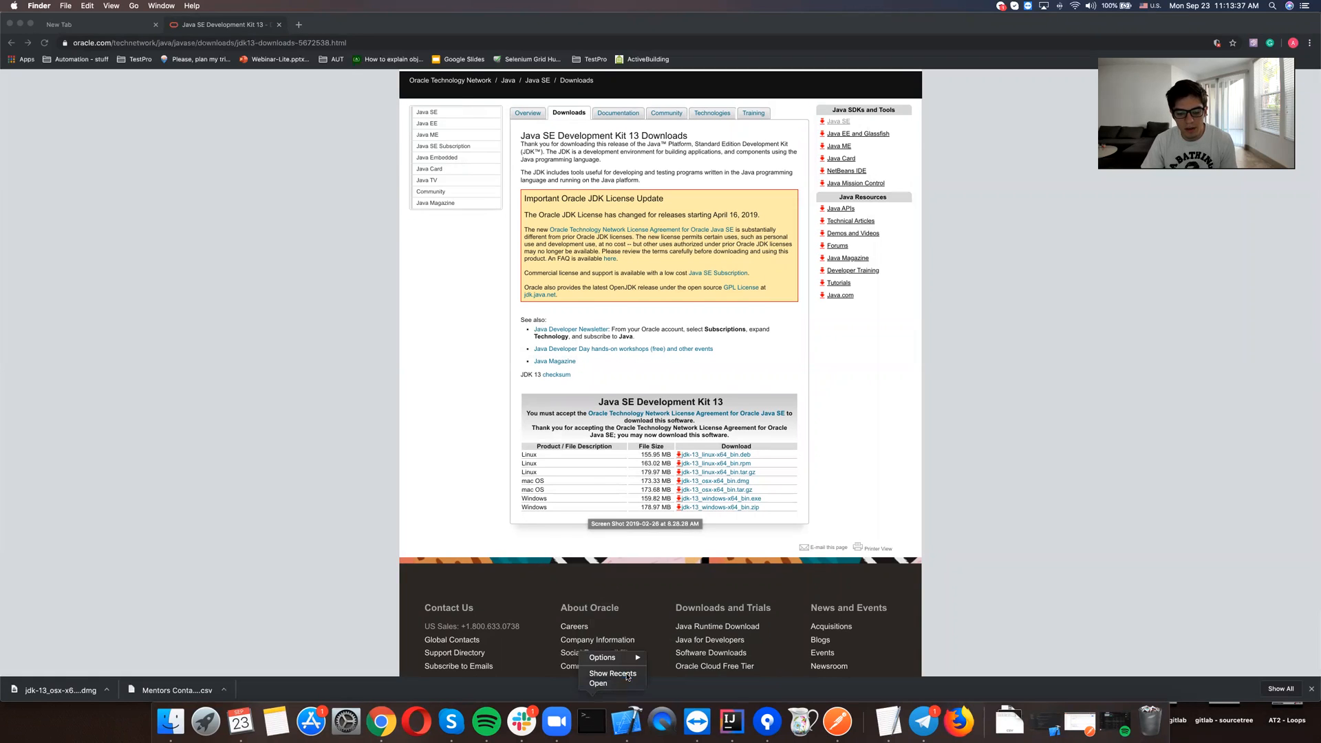
pyautogui.click(598, 684)
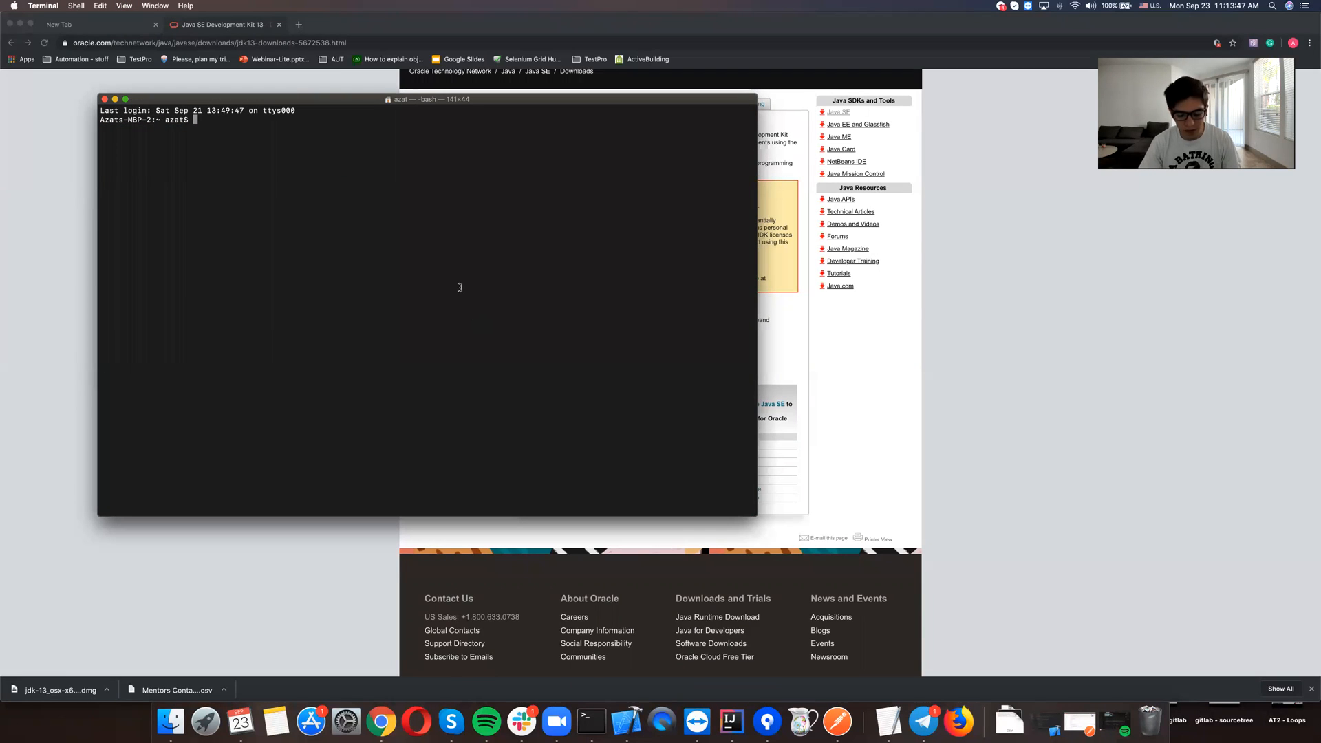
pyautogui.write('java')
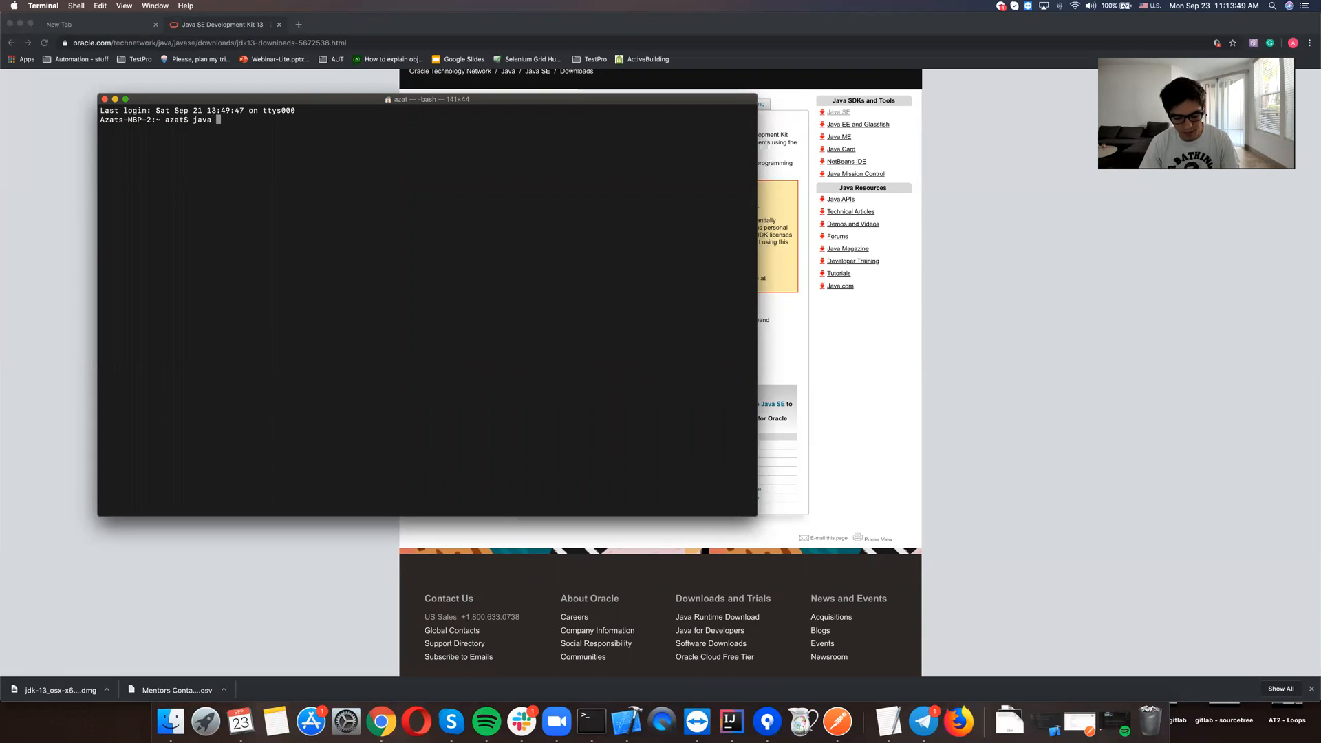
pyautogui.write('-version')
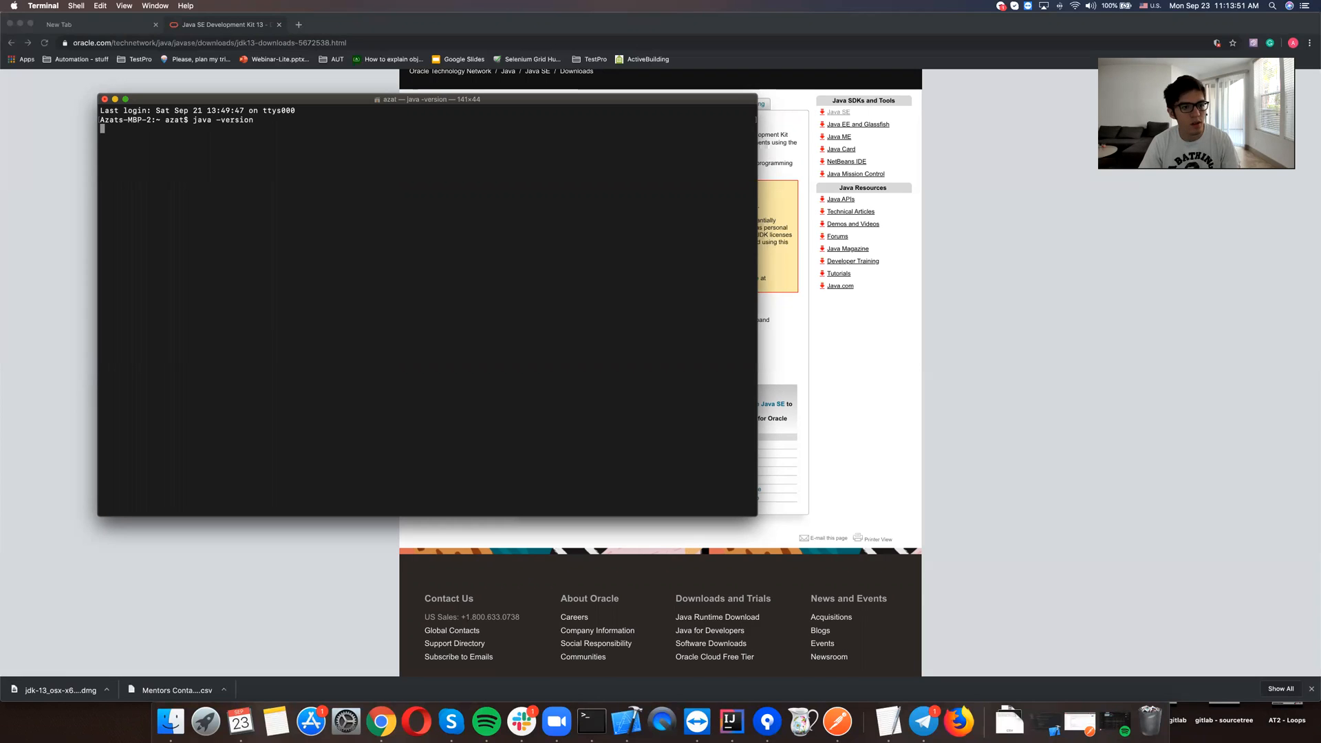
pyautogui.press('Return')
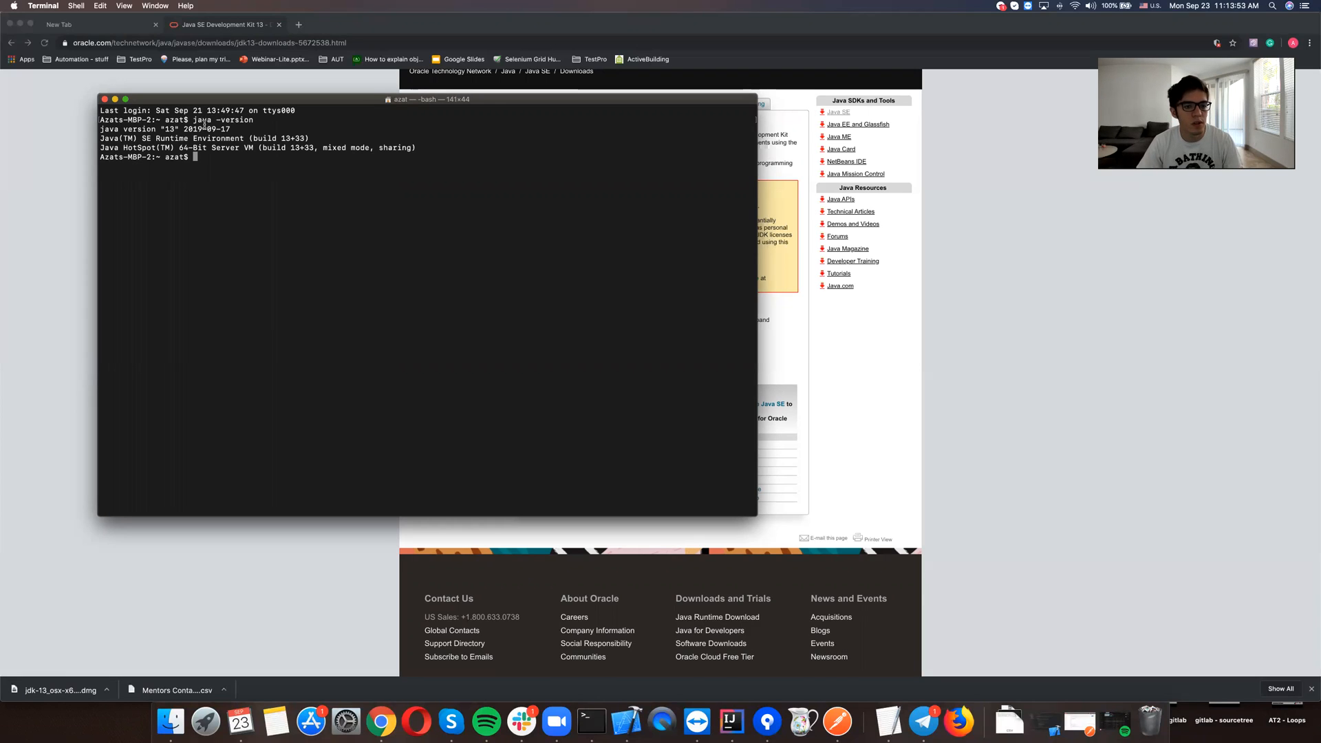